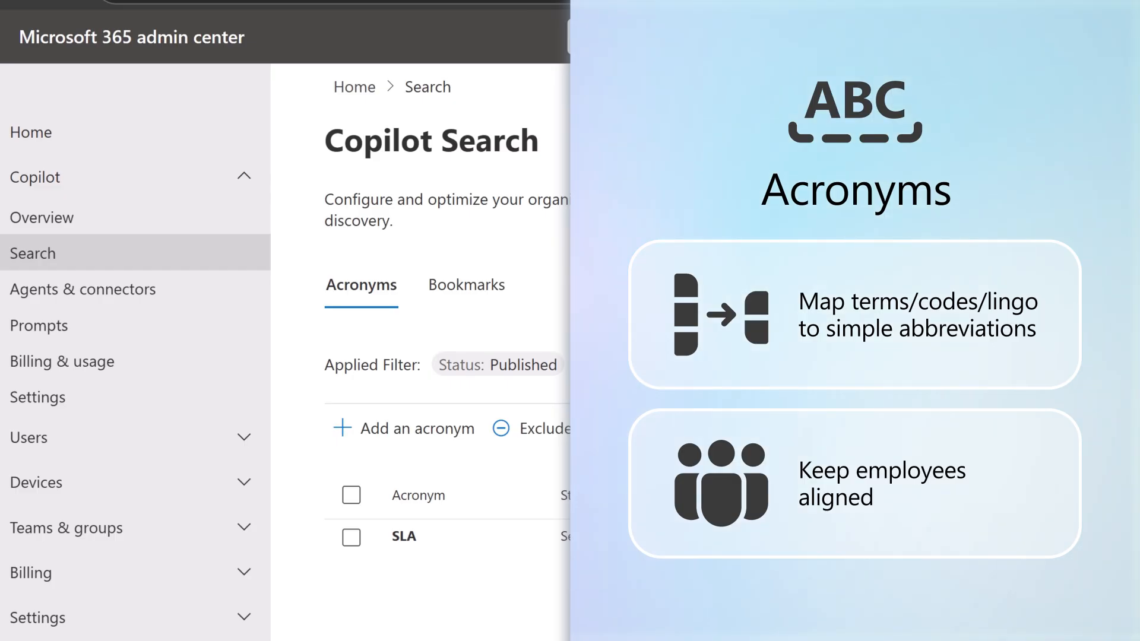
Briefly view the new-acronym form without saving, then show the Bookmarks list instead of Acronyms
scroll("down", 3)
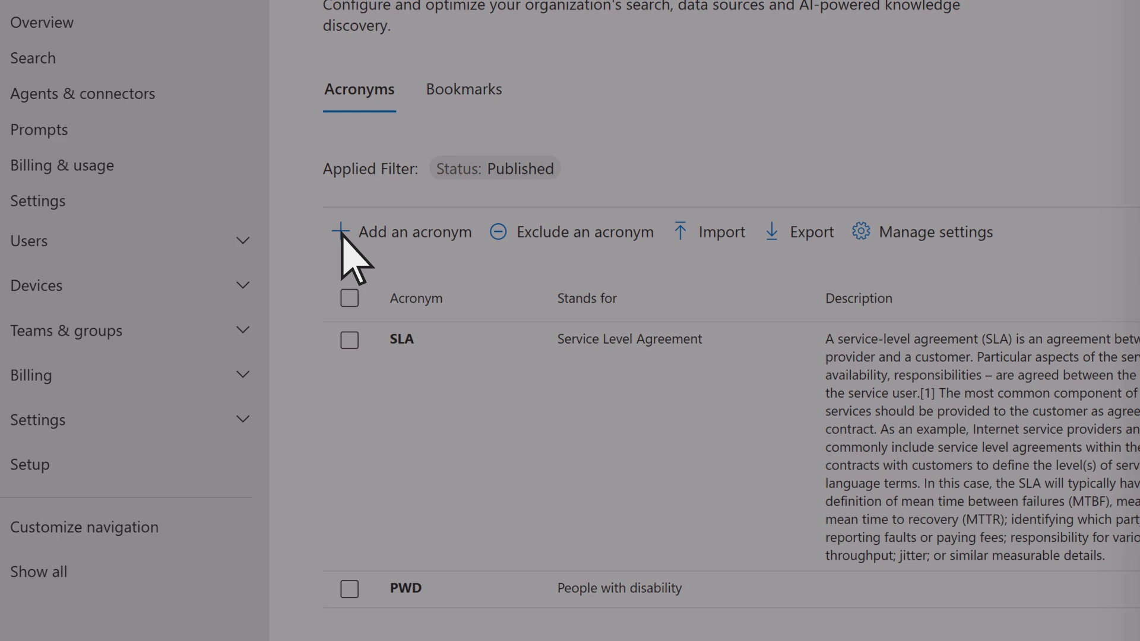
left_click(412, 231)
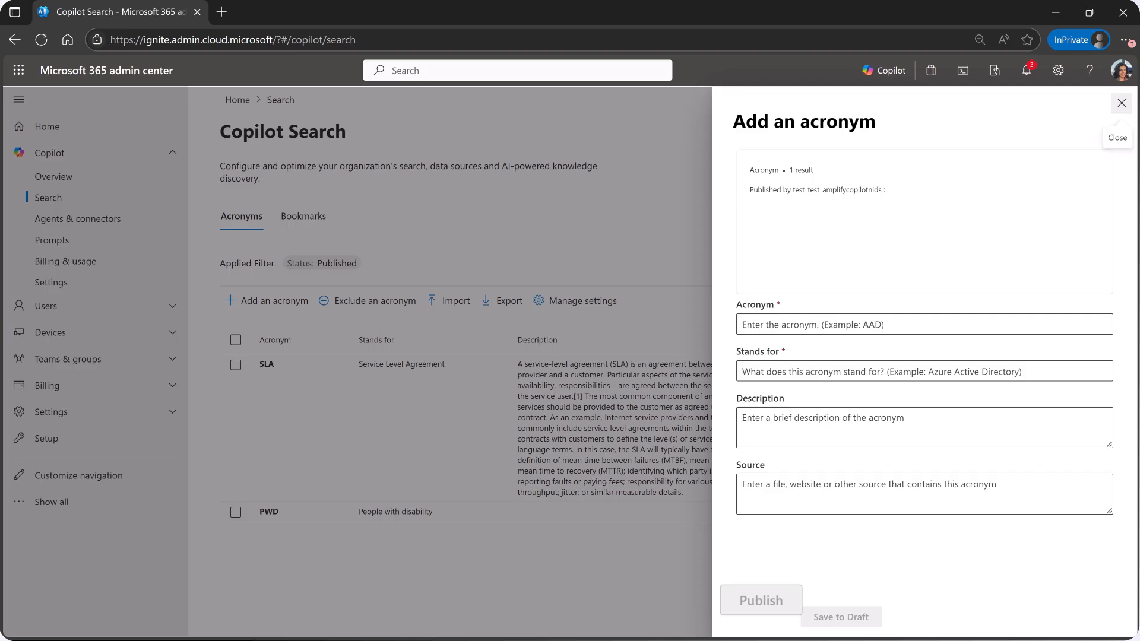
left_click(1120, 102)
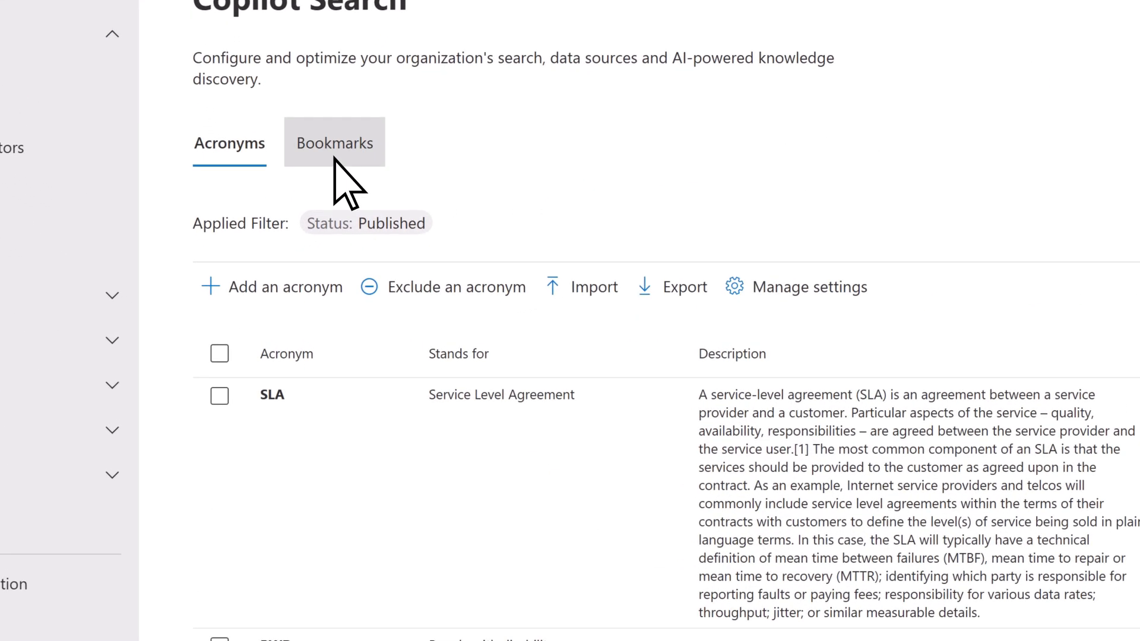
left_click(333, 142)
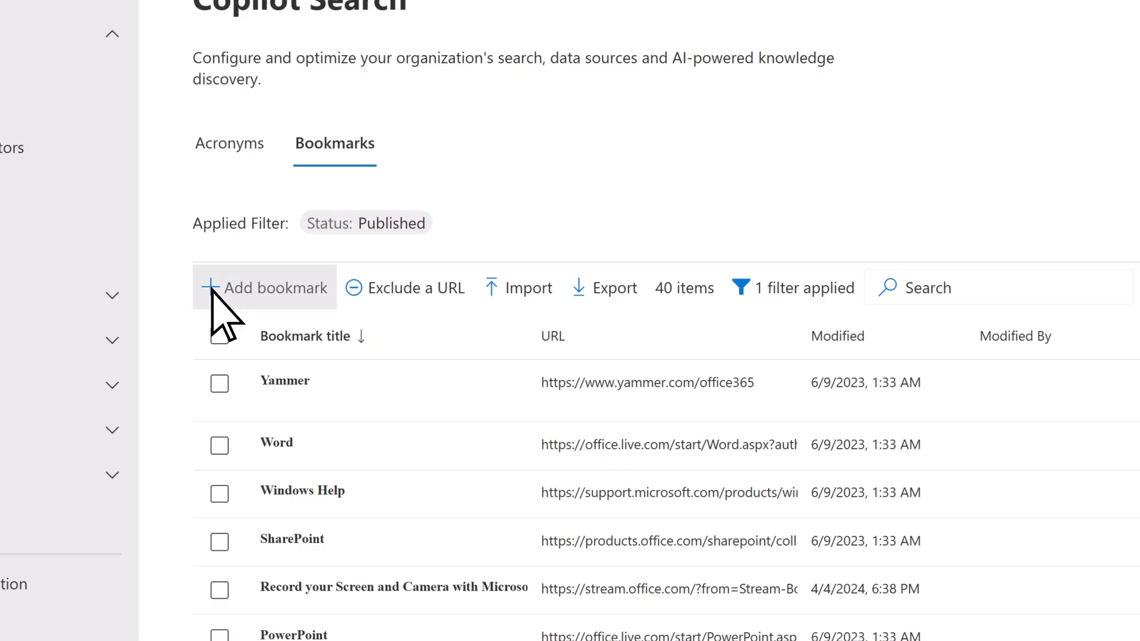
left_click(273, 288)
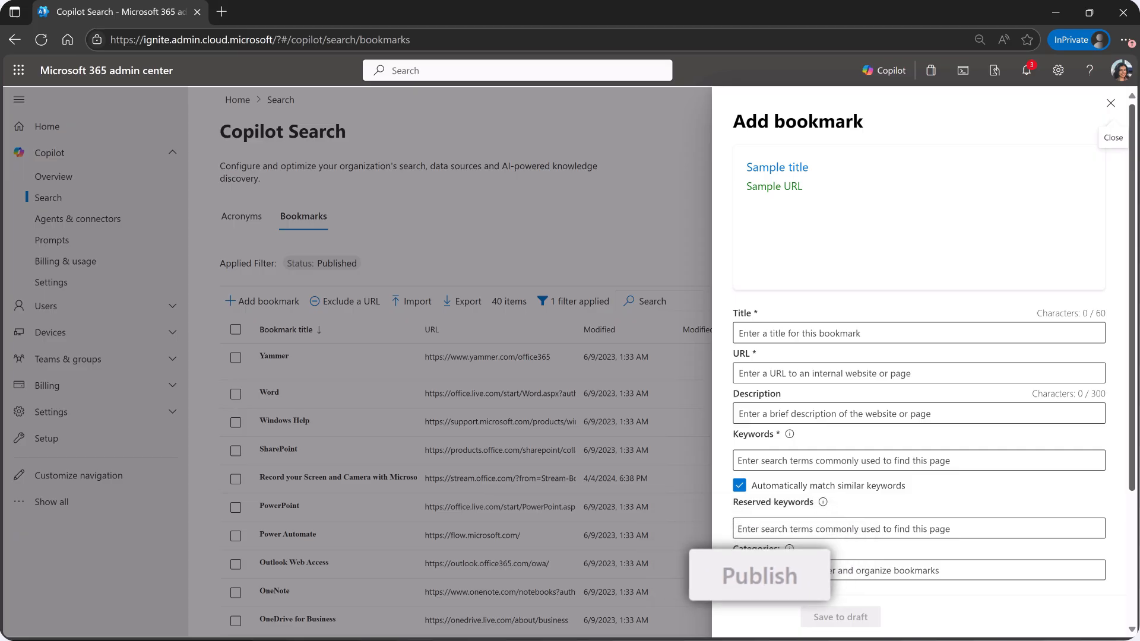
left_click(1110, 103)
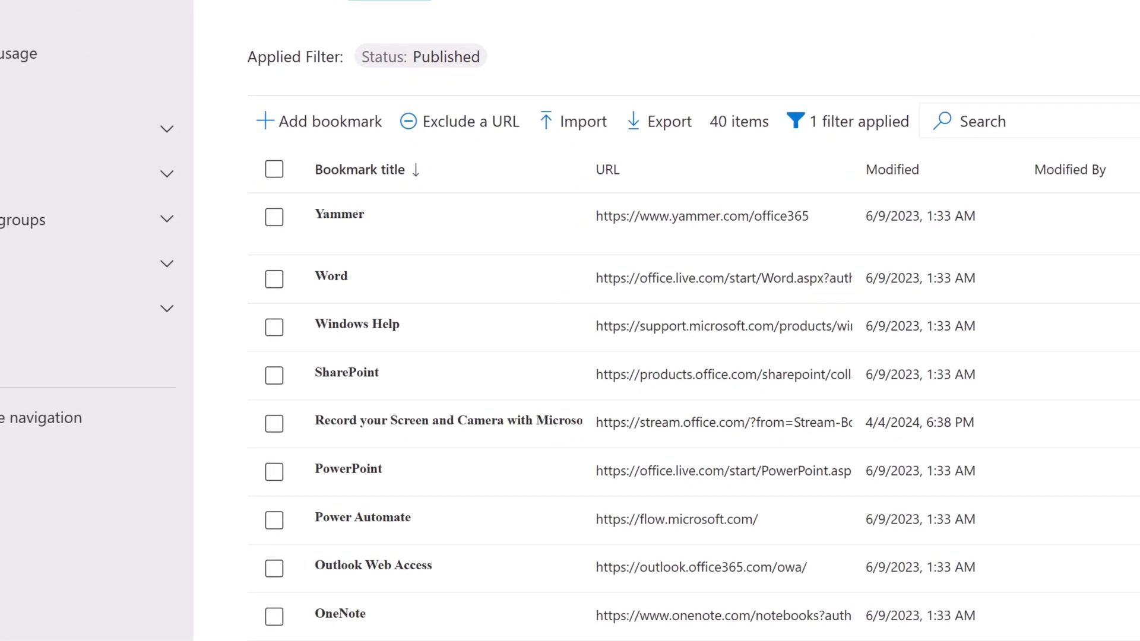
mouse_move(356, 324)
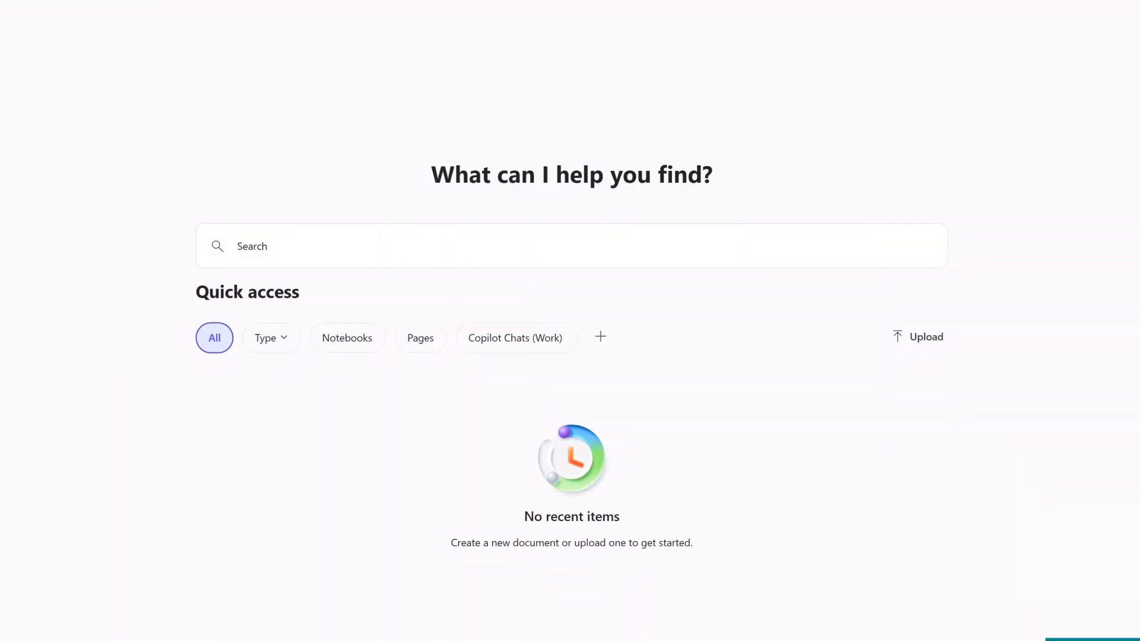
mouse_move(428, 276)
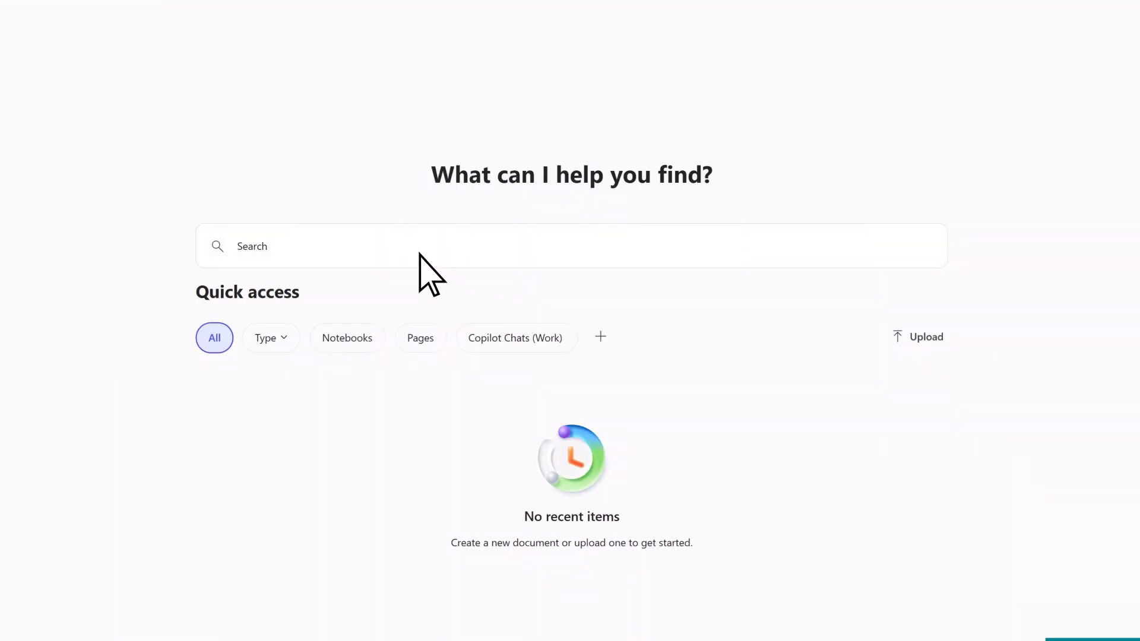
Search Copilot for 'sla' to get the Service Level Agreement acronym answer
type("sla")
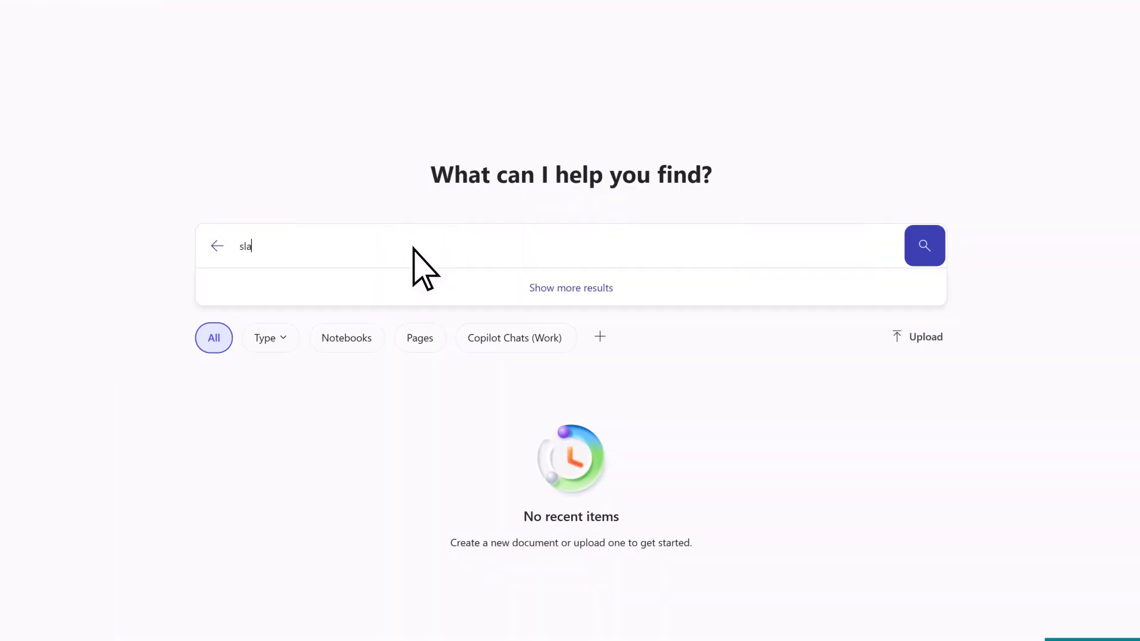
left_click(923, 244)
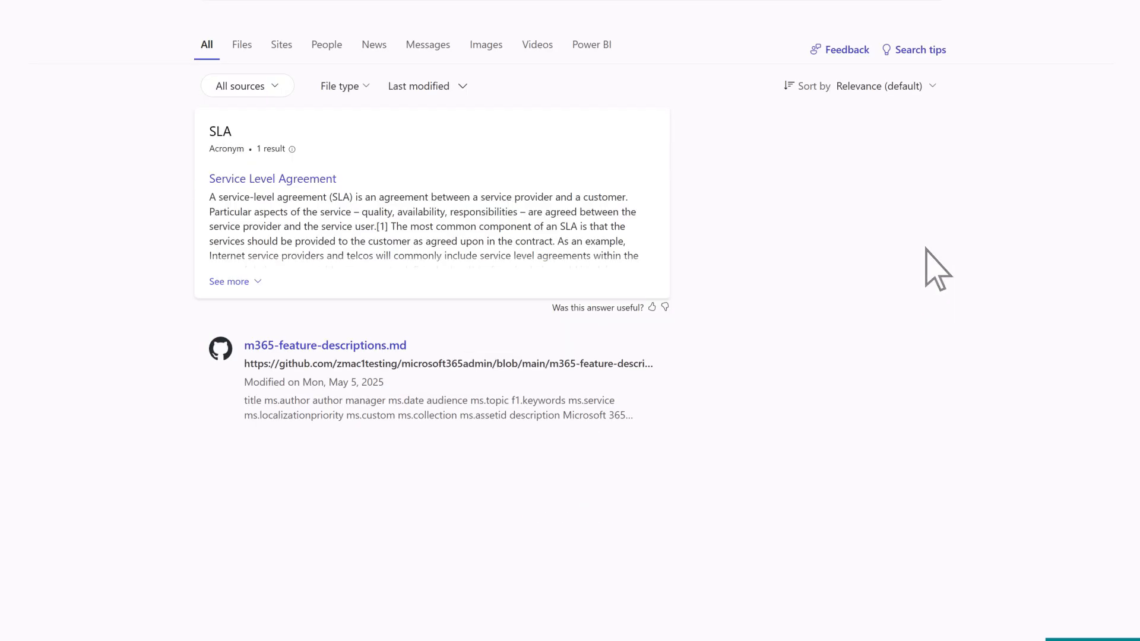